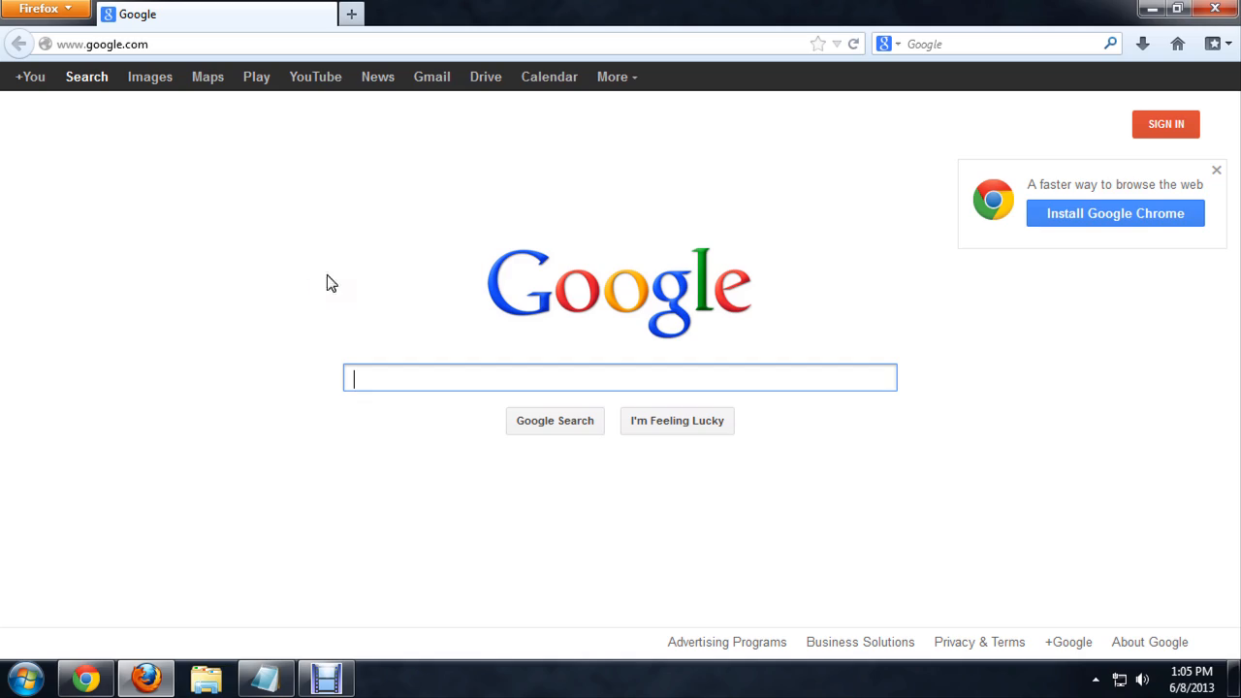
mouse_move(286, 235)
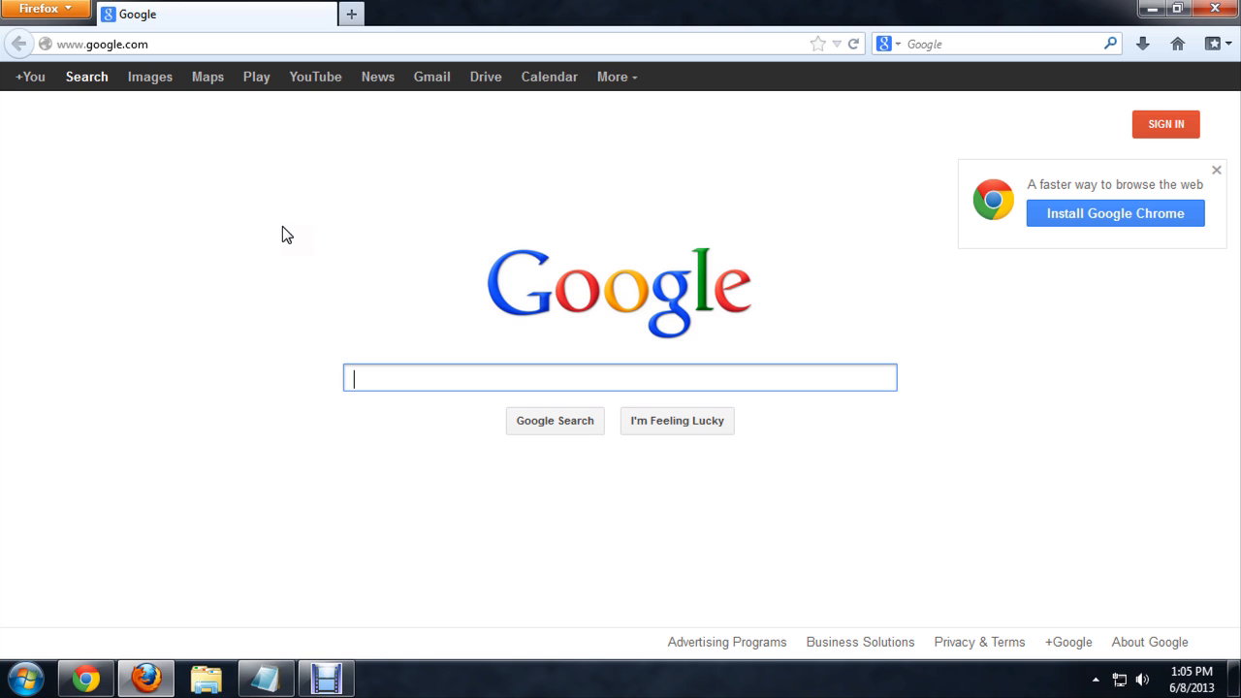
mouse_move(420, 376)
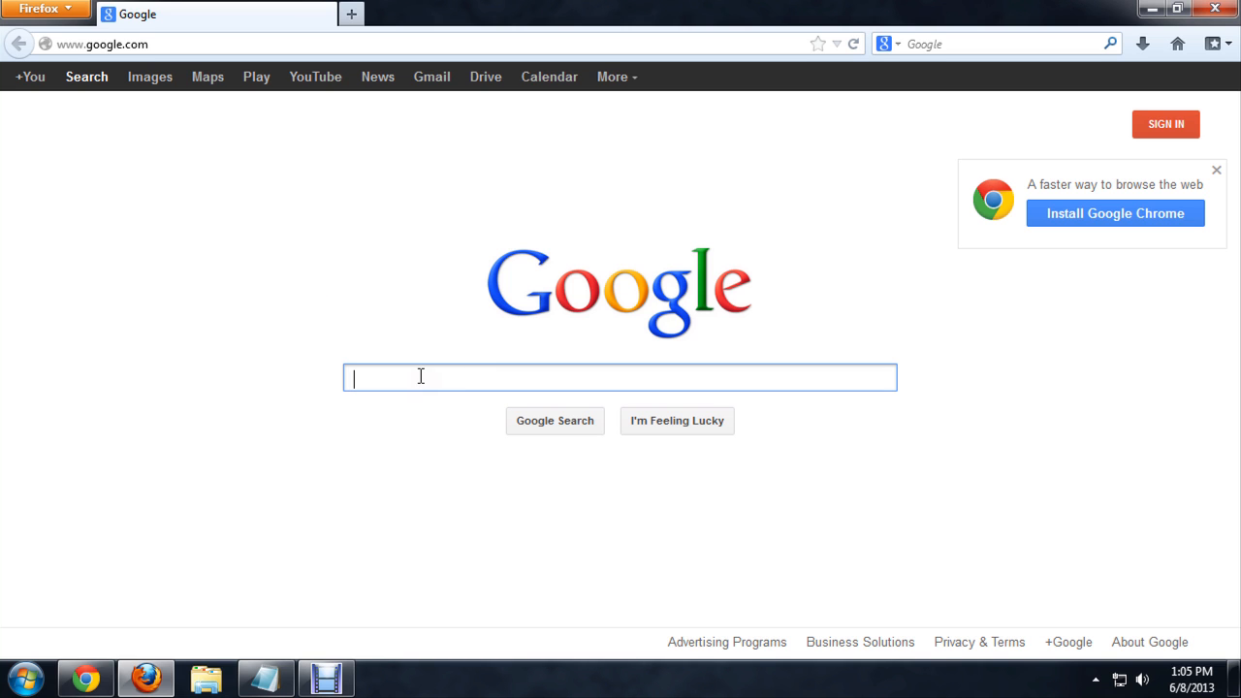
Search Google for 'thunderbird' and open the Mozilla Thunderbird result.
text(thunderbird)
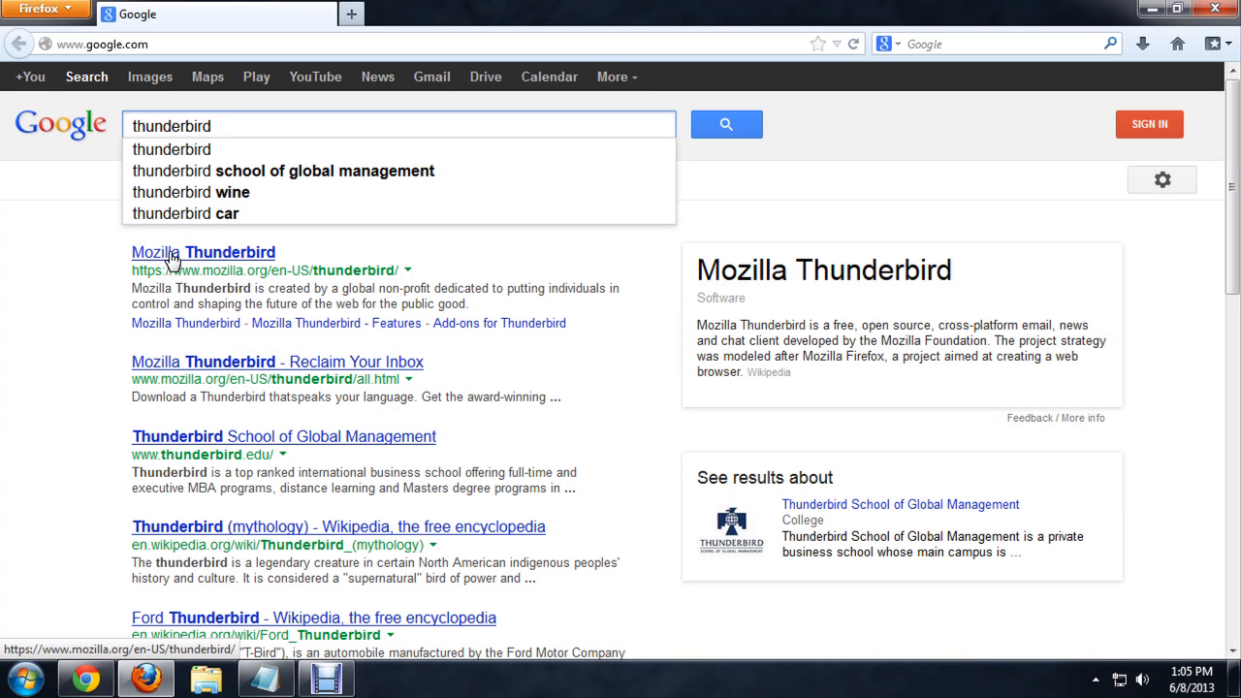
click(203, 252)
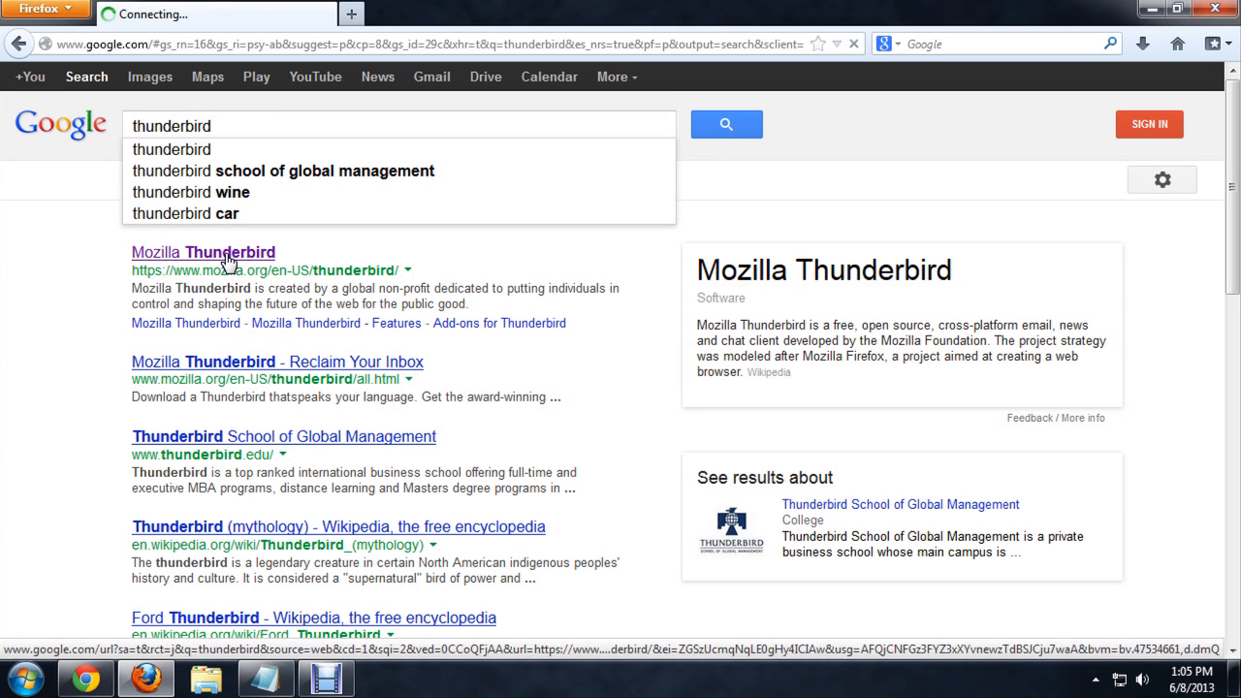
Start the free Thunderbird download for Windows from mozilla.org/thunderbird.
click(203, 252)
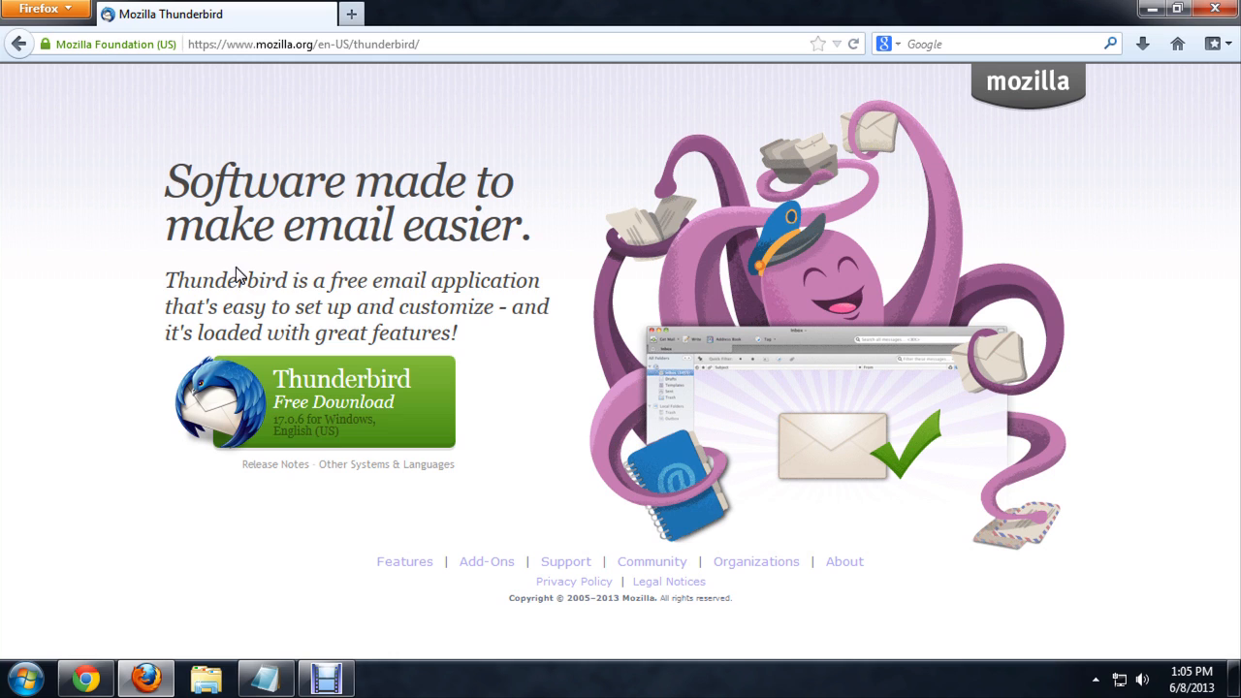
mouse_move(454, 108)
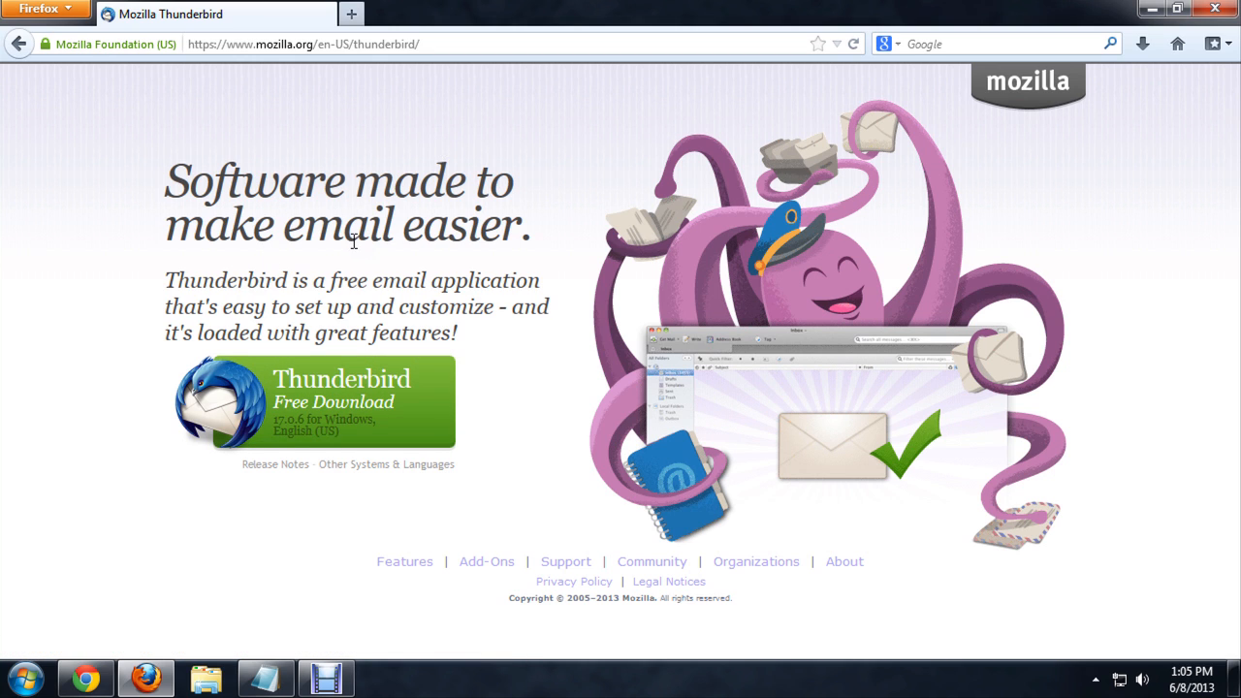
mouse_move(312, 412)
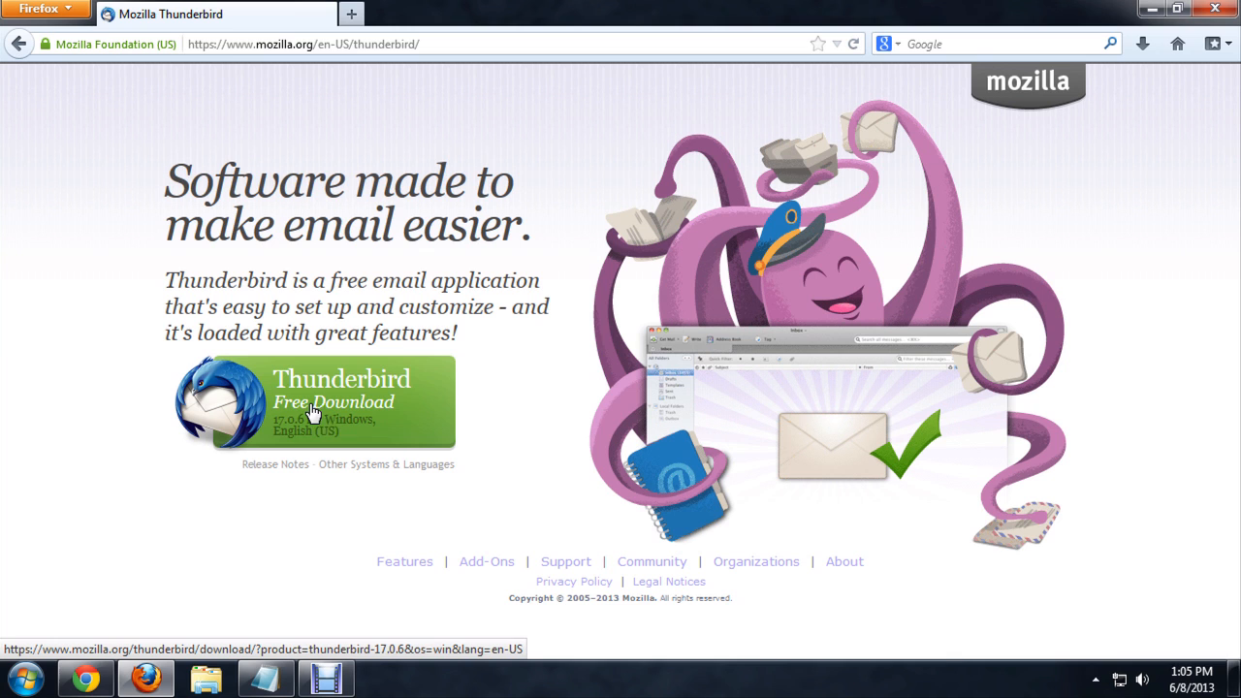
click(344, 407)
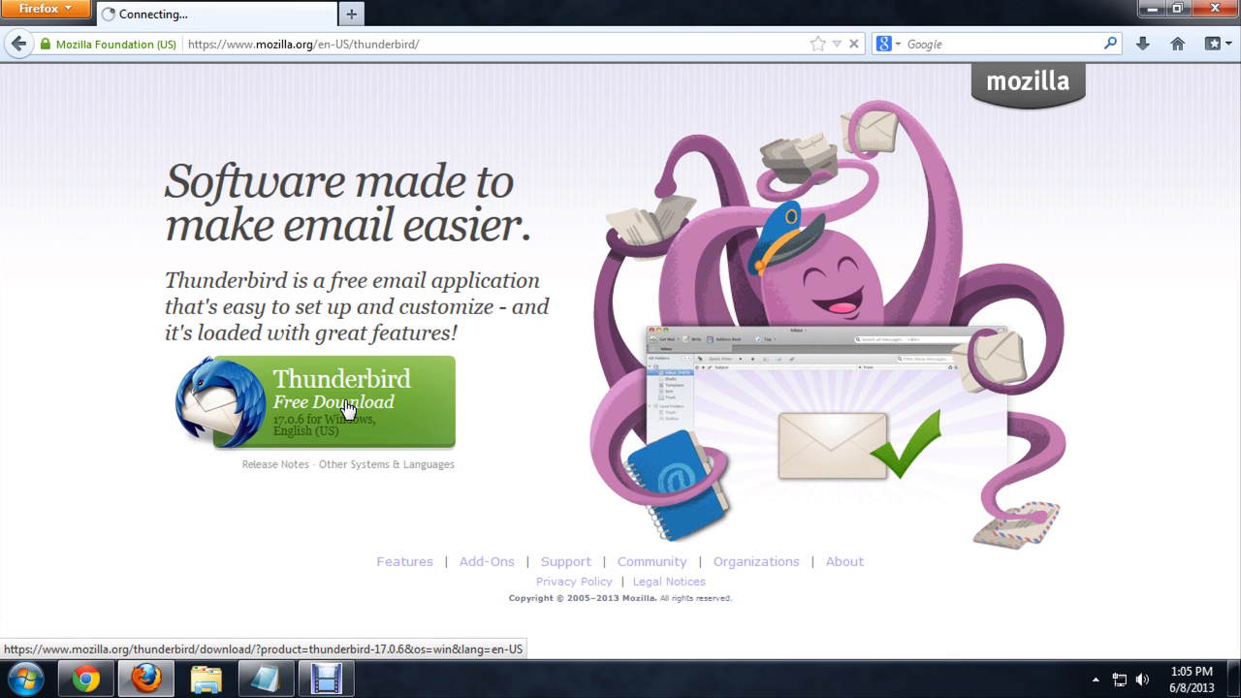
Save Thunderbird Setup 17.0.6.exe to the computer and let the download finish.
click(342, 402)
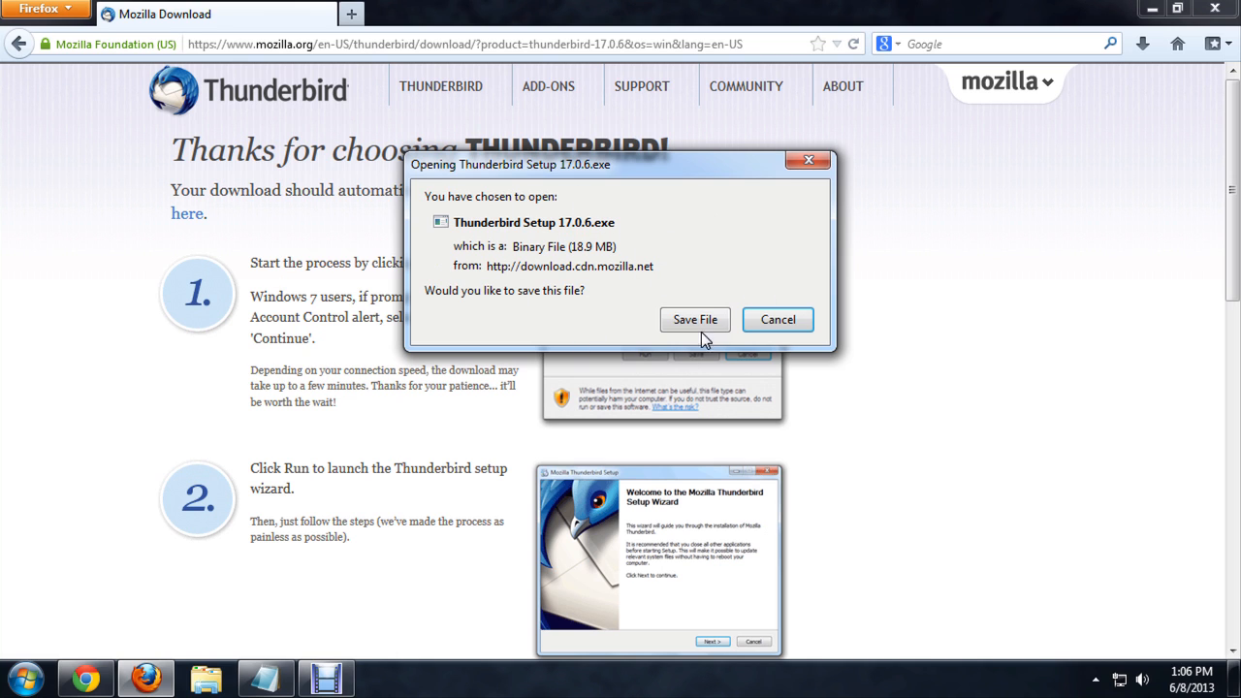
click(694, 319)
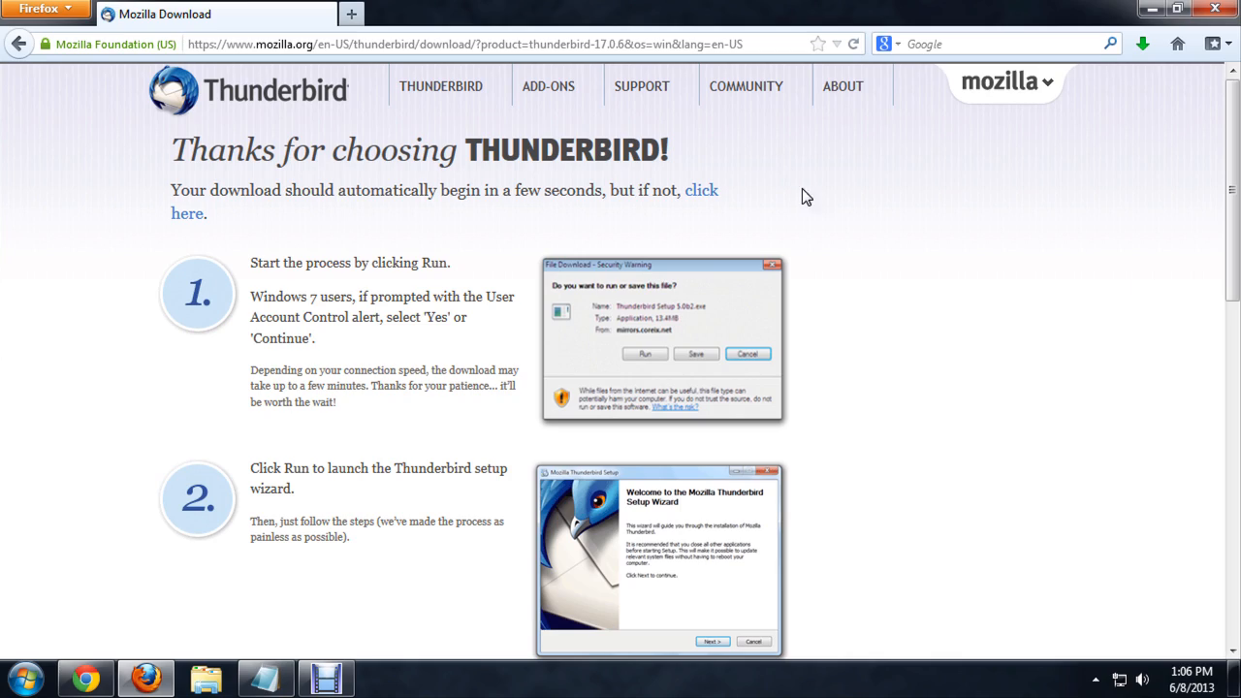
mouse_move(1142, 44)
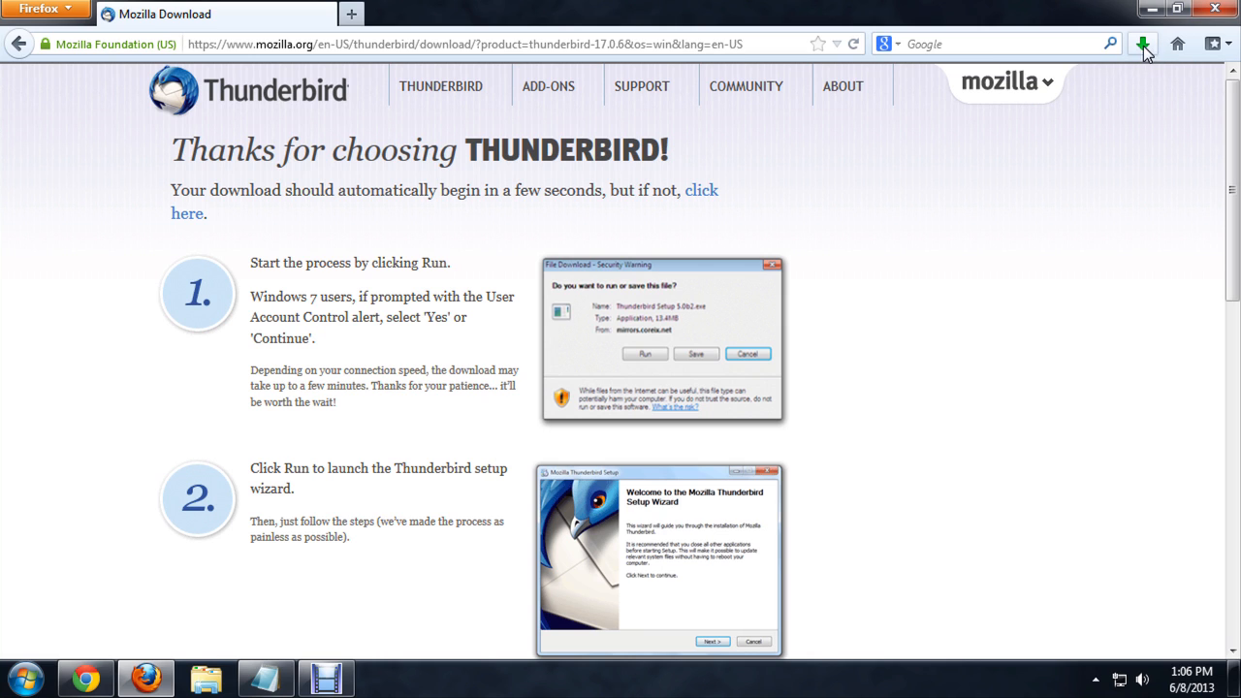
Run Thunderbird Setup 17.0.6.exe from the Downloads list, allowing it past the security warning.
click(1142, 44)
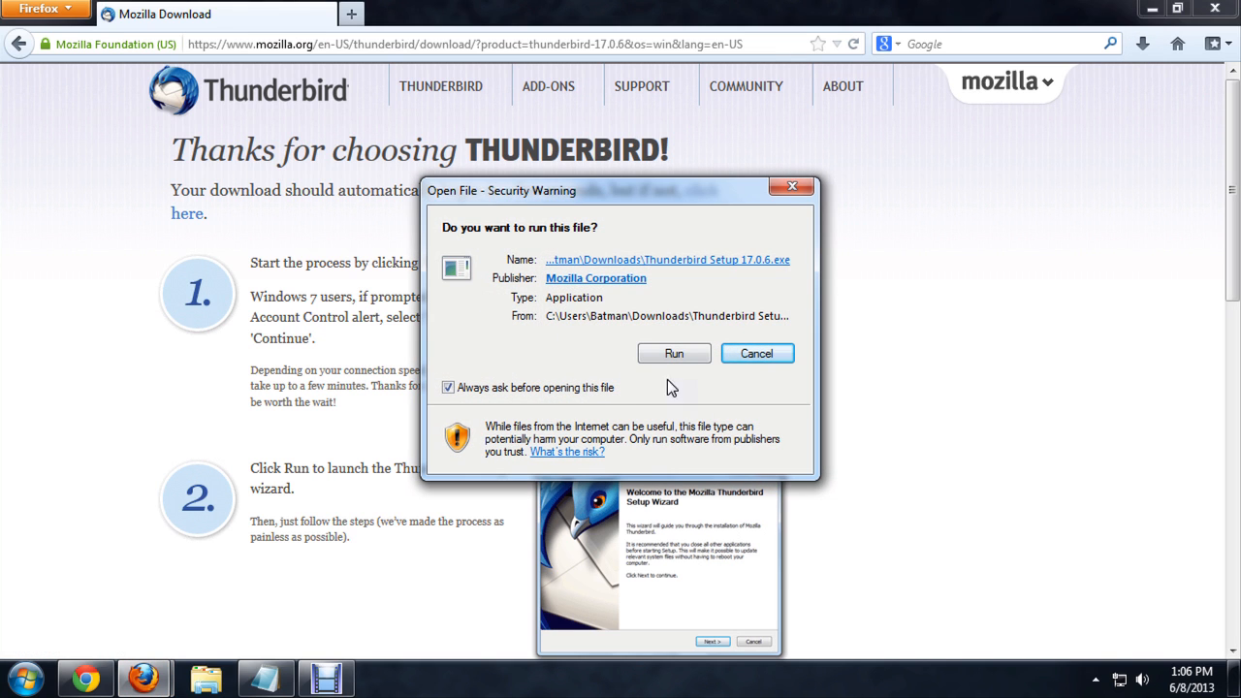
click(673, 353)
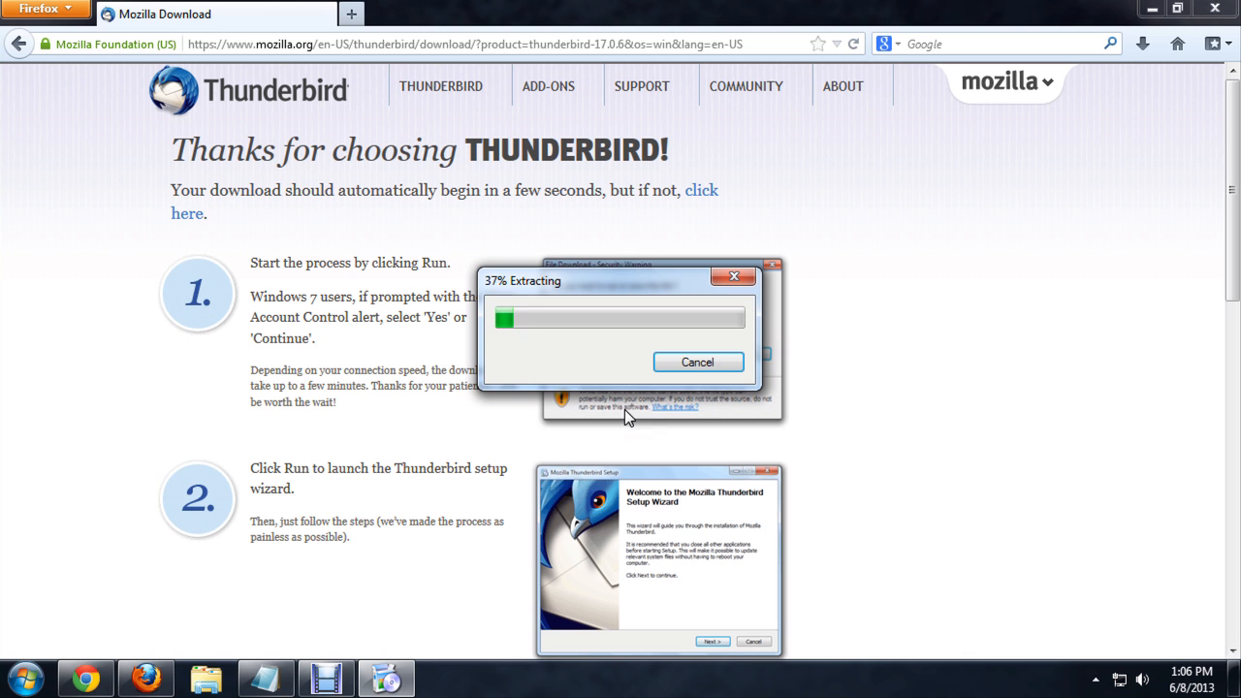